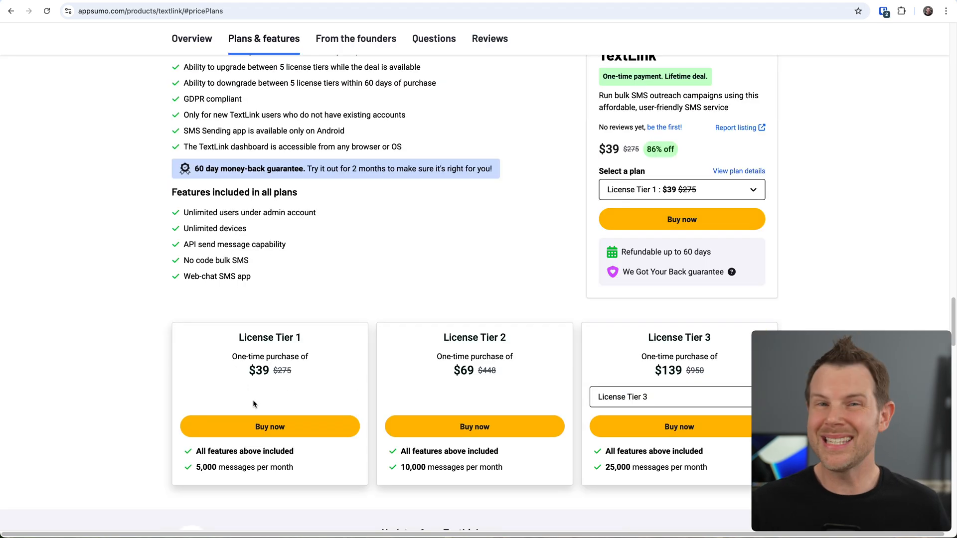
mouse_move(255, 391)
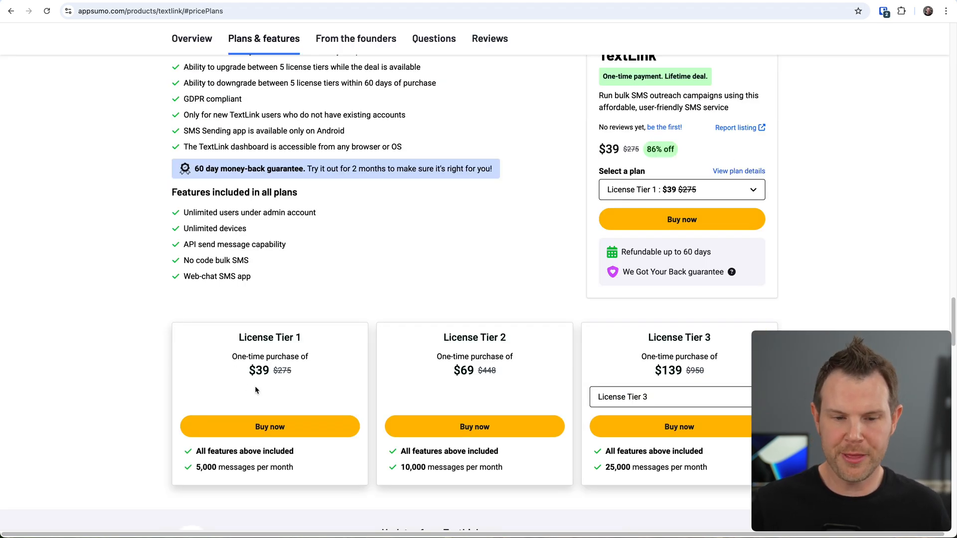
Select License Tier 5 on the third pricing card: $399 for 200,000 messages monthly
scroll(down, 3)
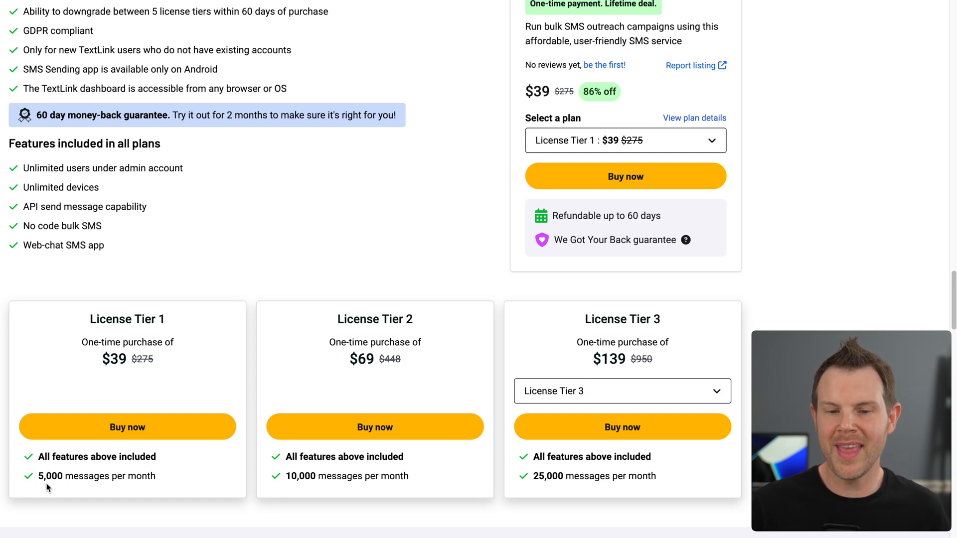
mouse_move(530, 399)
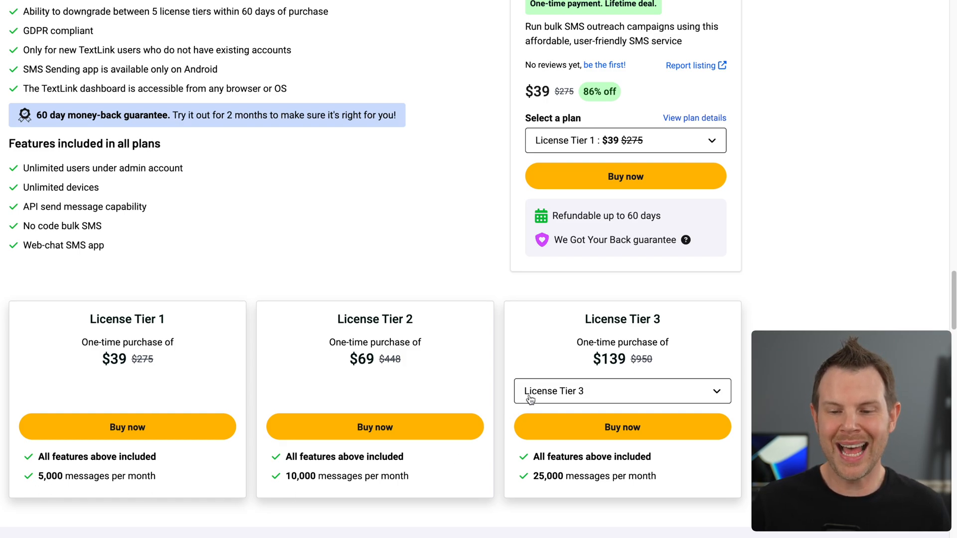
click(621, 391)
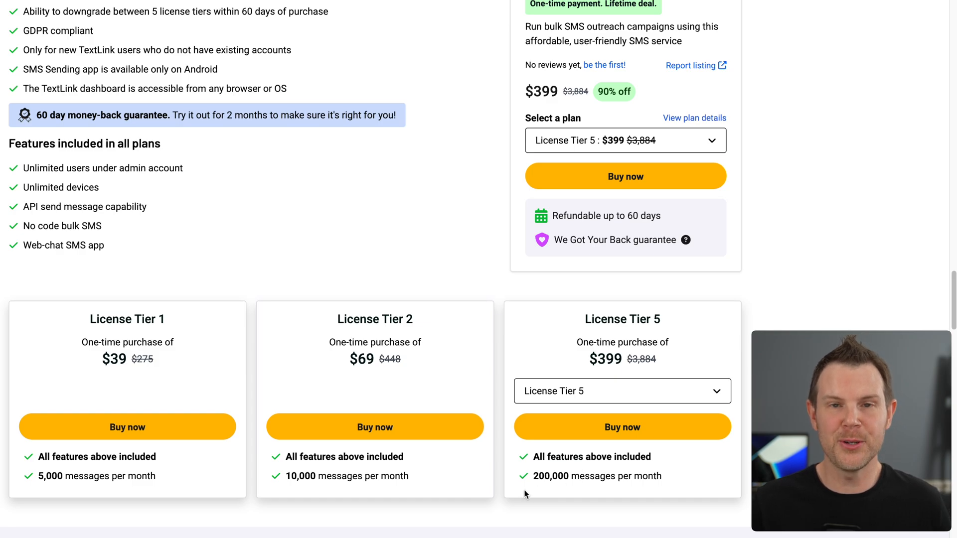
mouse_move(560, 499)
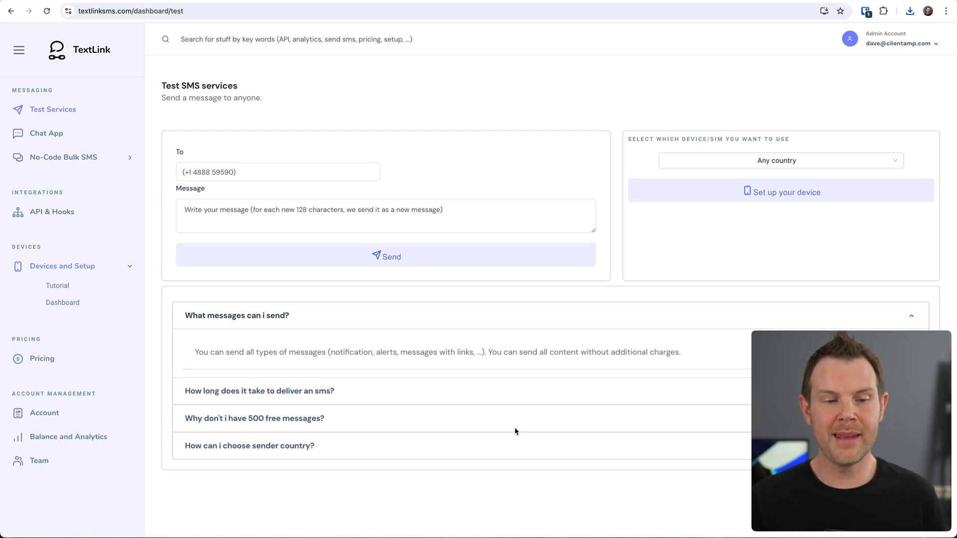
mouse_move(63, 268)
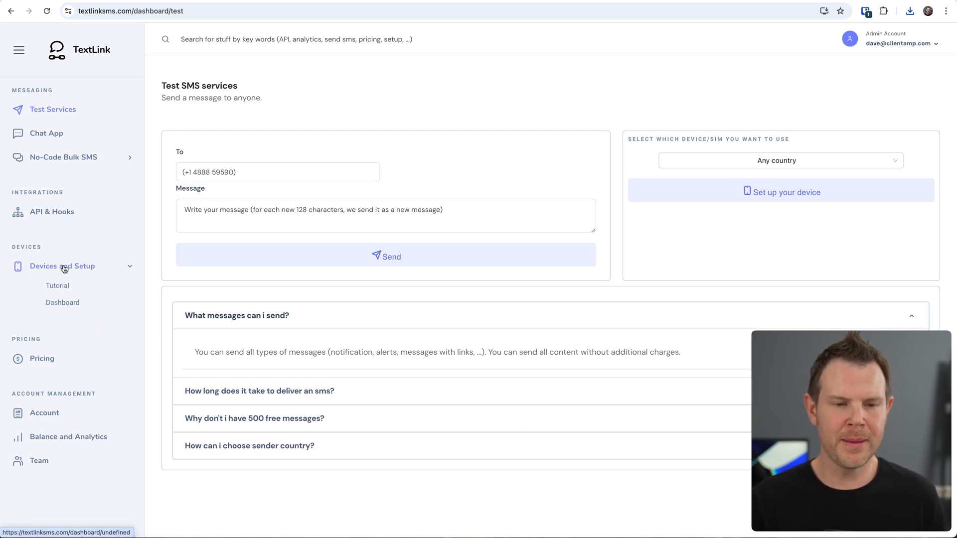
Collapse the Devices and Setup sub-items in the sidebar
click(57, 286)
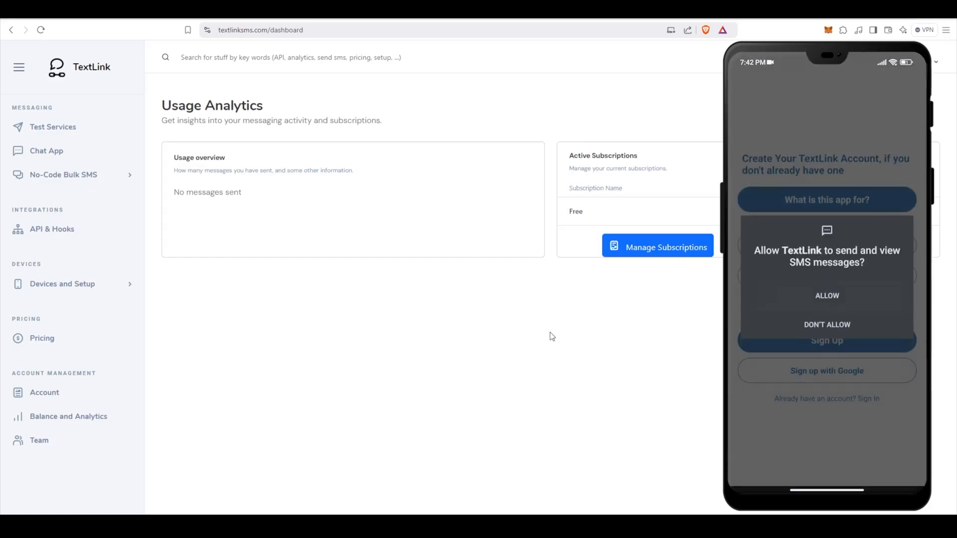
Add Canada (+1) as a recipient country for Sim 1 of Device 95
click(62, 284)
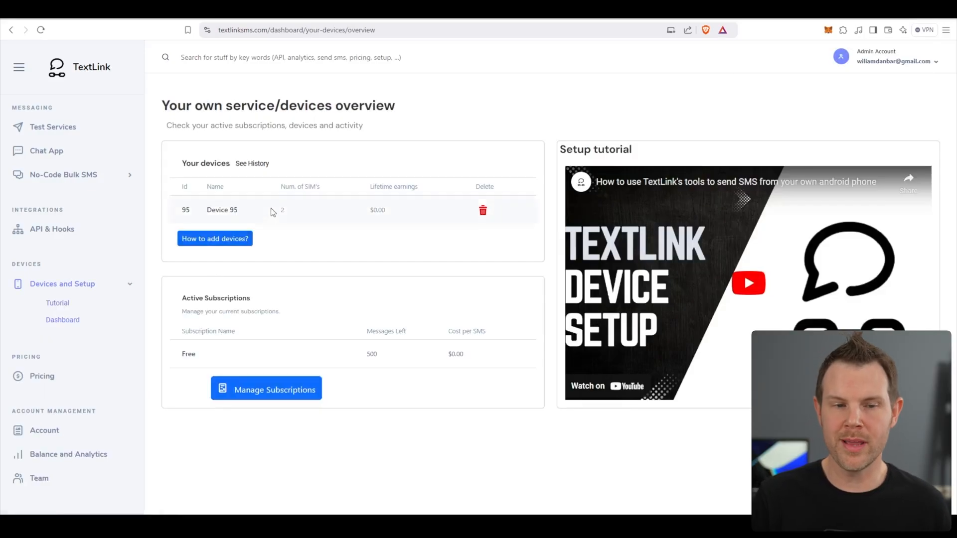
click(282, 210)
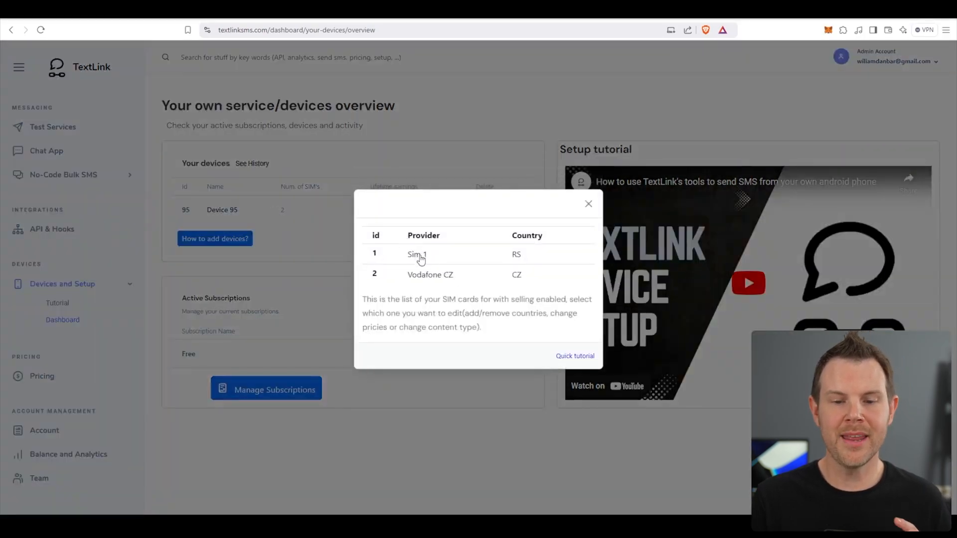
click(416, 254)
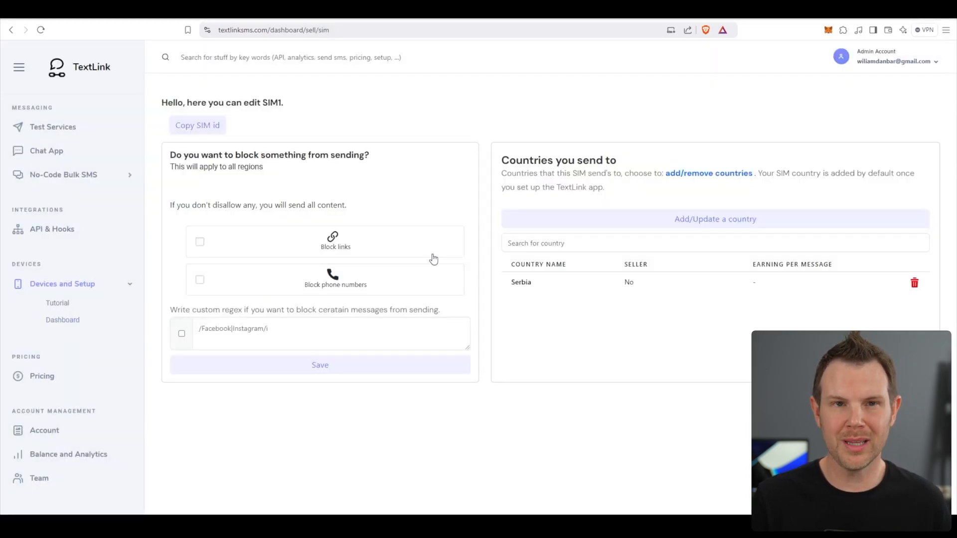
mouse_move(518, 218)
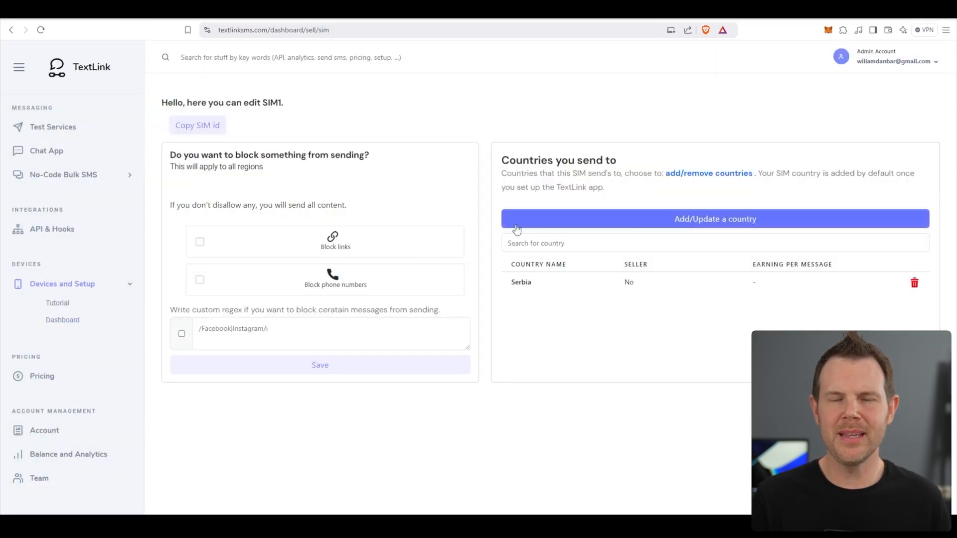
click(715, 220)
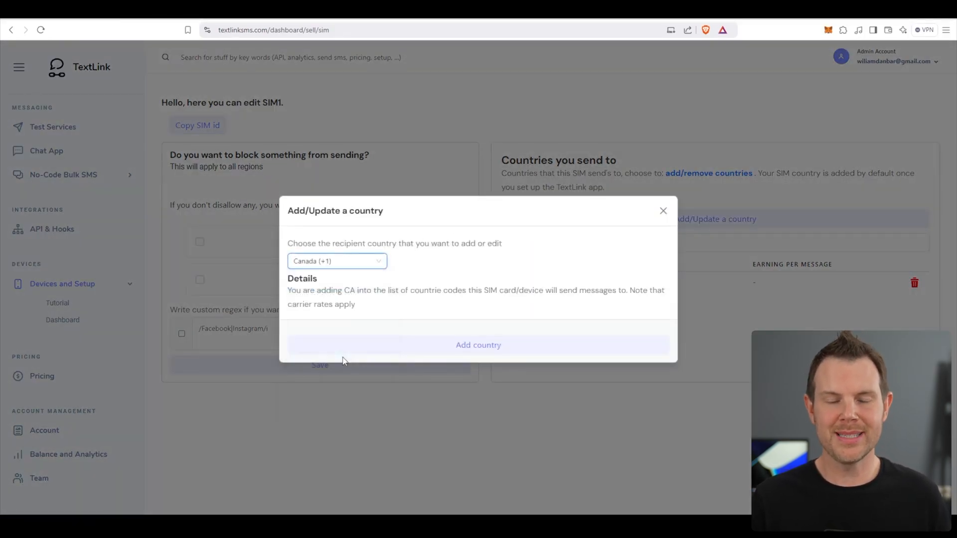
click(478, 345)
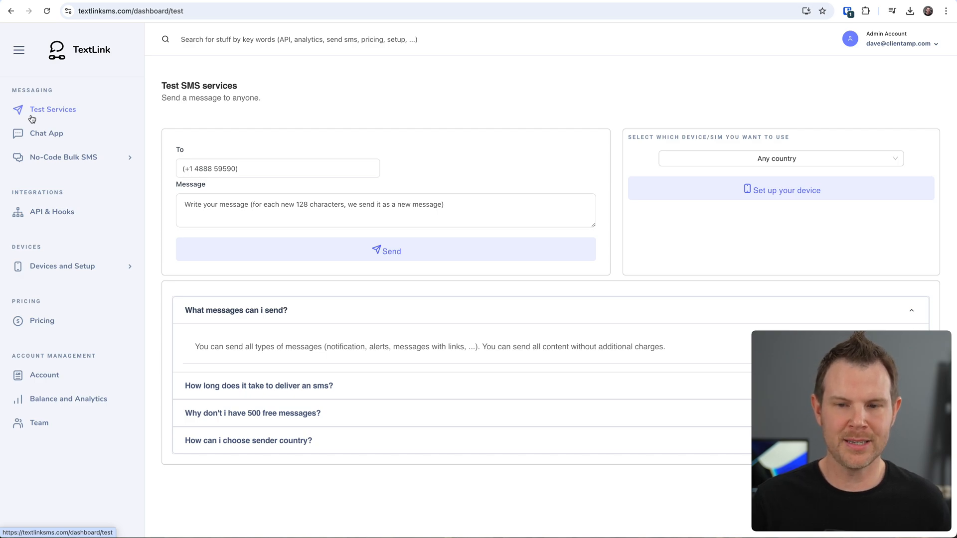
mouse_move(739, 178)
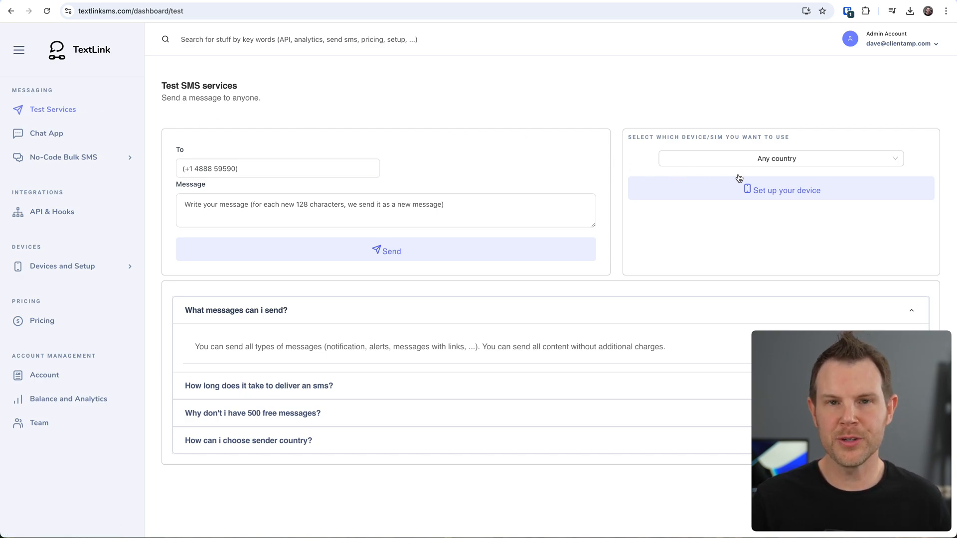
click(780, 158)
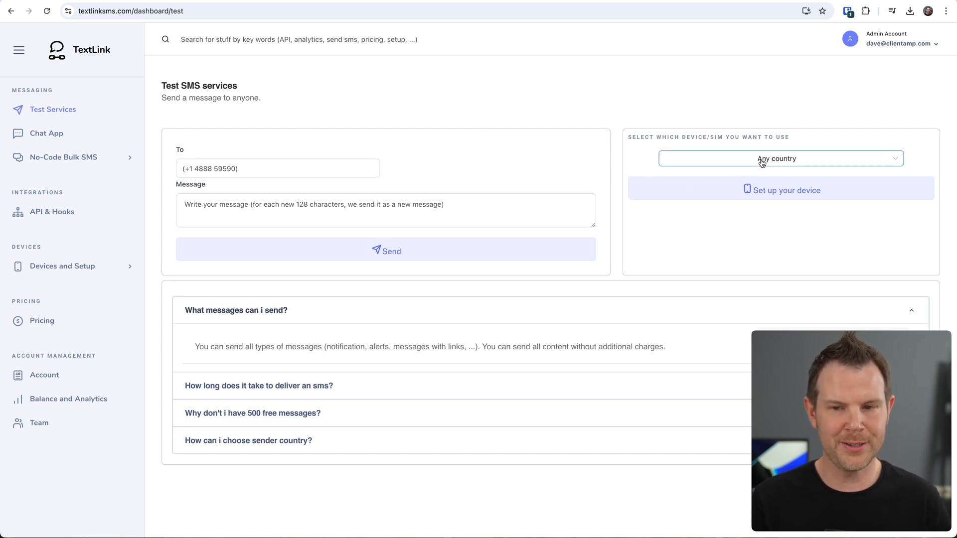
click(780, 159)
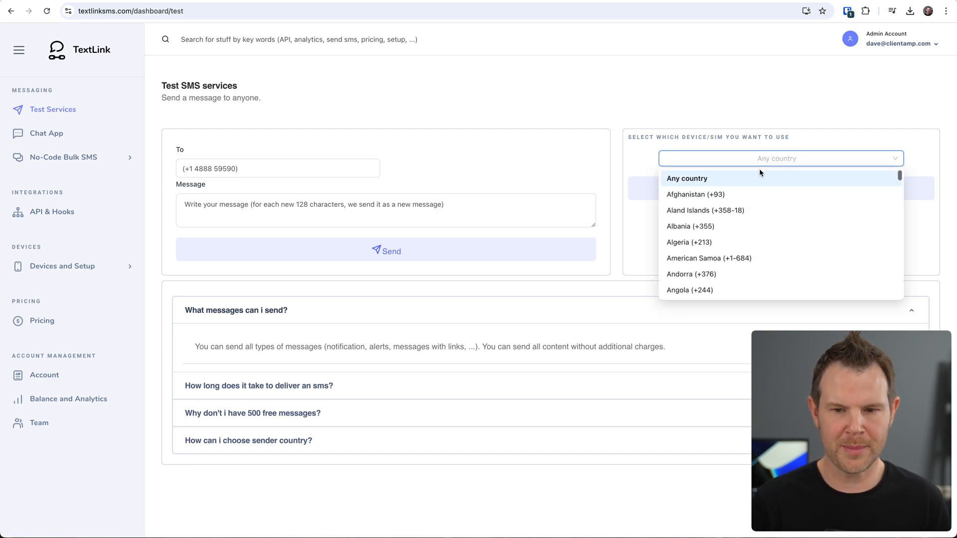
click(777, 159)
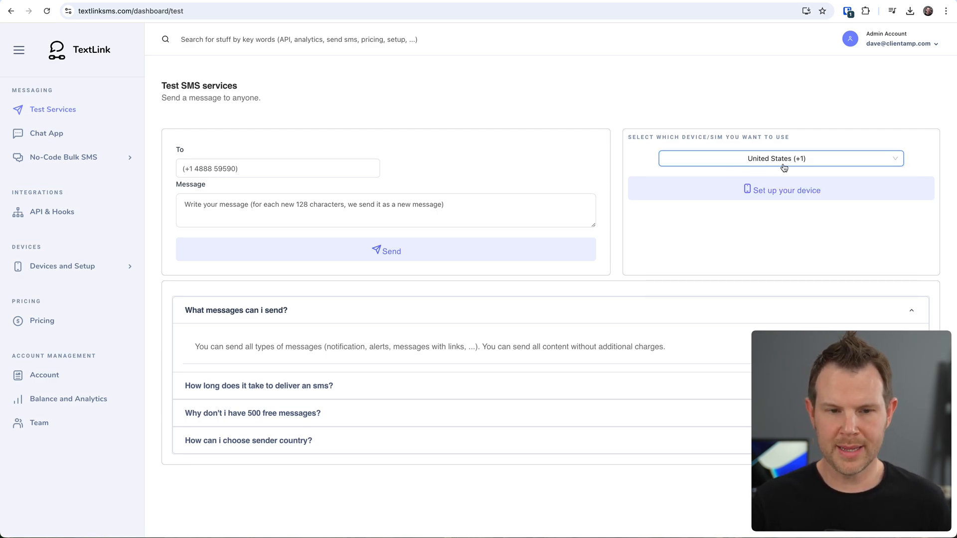
click(276, 168)
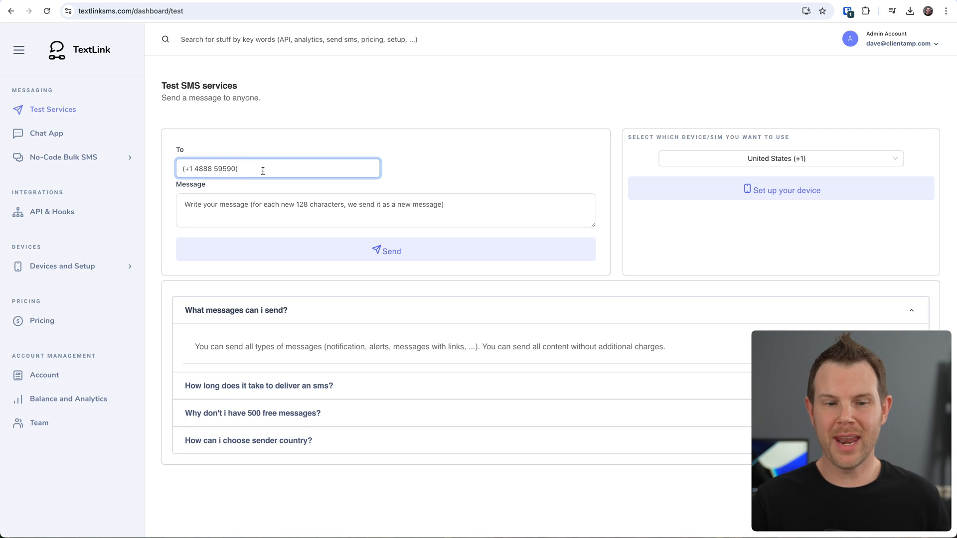
text(My test message)
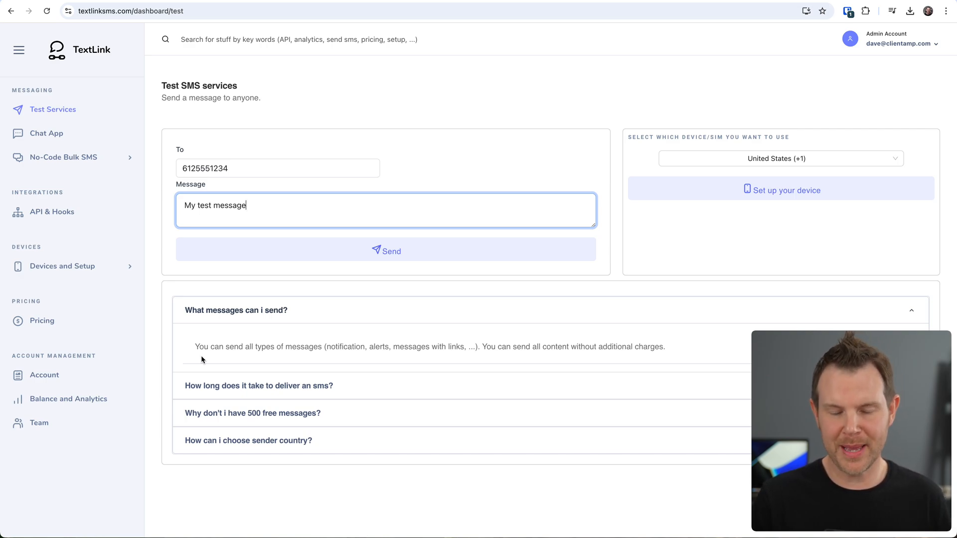
mouse_move(401, 359)
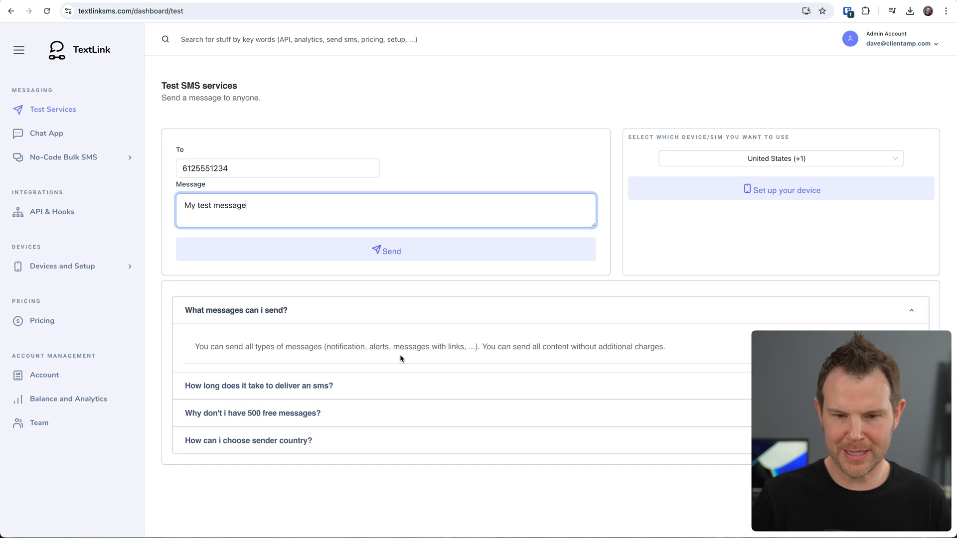
mouse_move(554, 359)
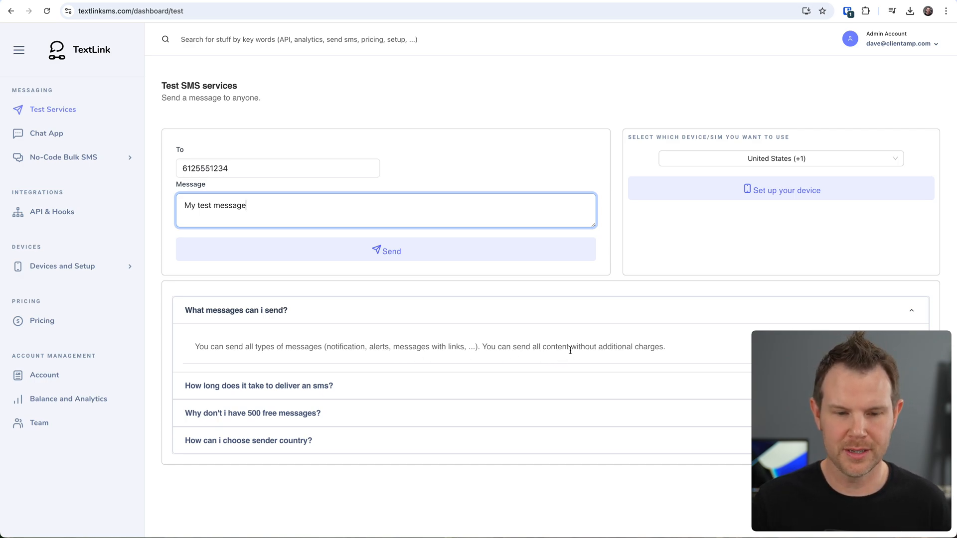
click(259, 338)
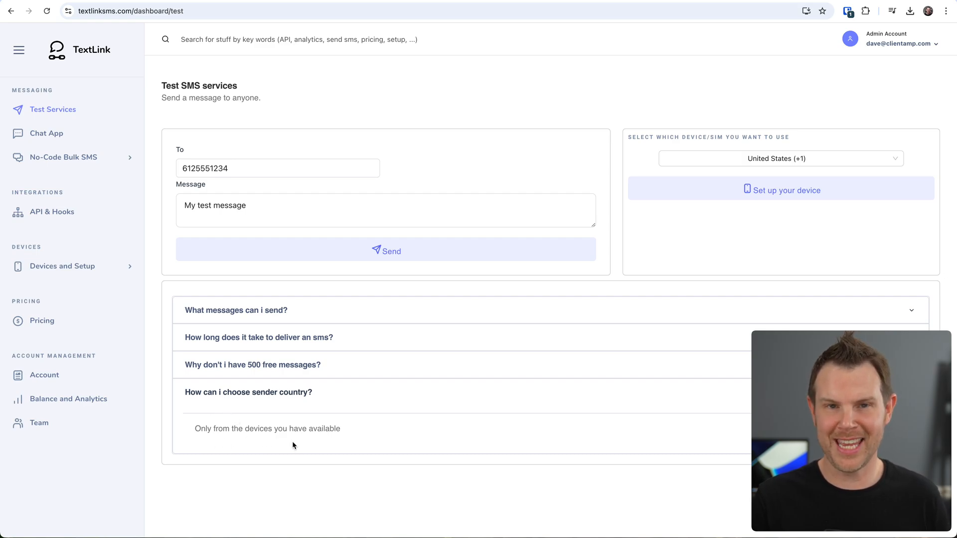
click(235, 310)
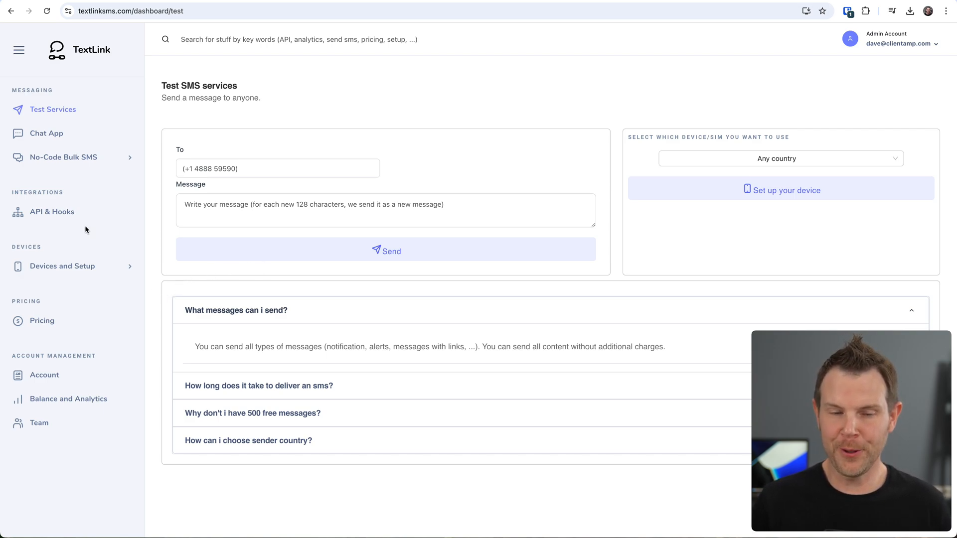
Go to API & Hooks to view the master key, webhooks and code snippets
click(52, 211)
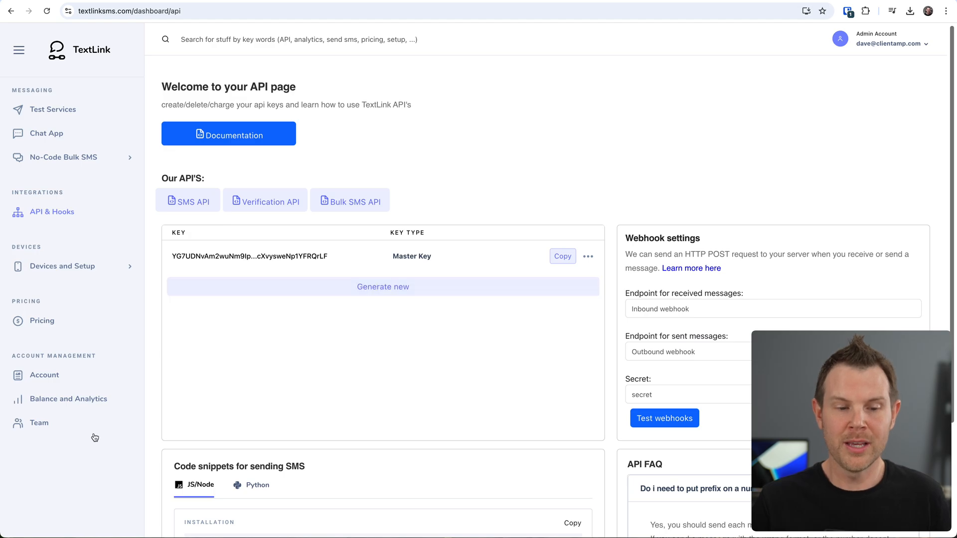
View the Team subaccounts page, then the Chat App workspace with no contacts
click(38, 422)
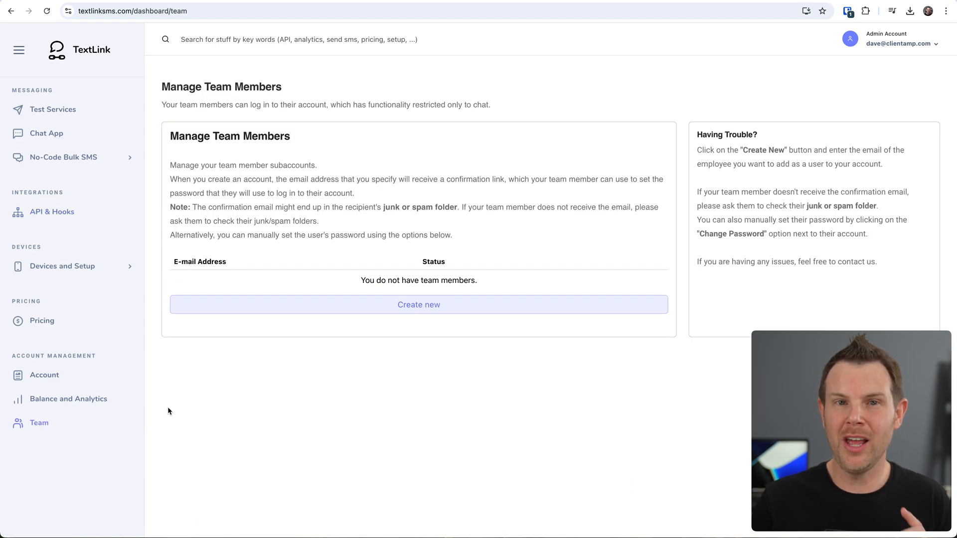
mouse_move(234, 376)
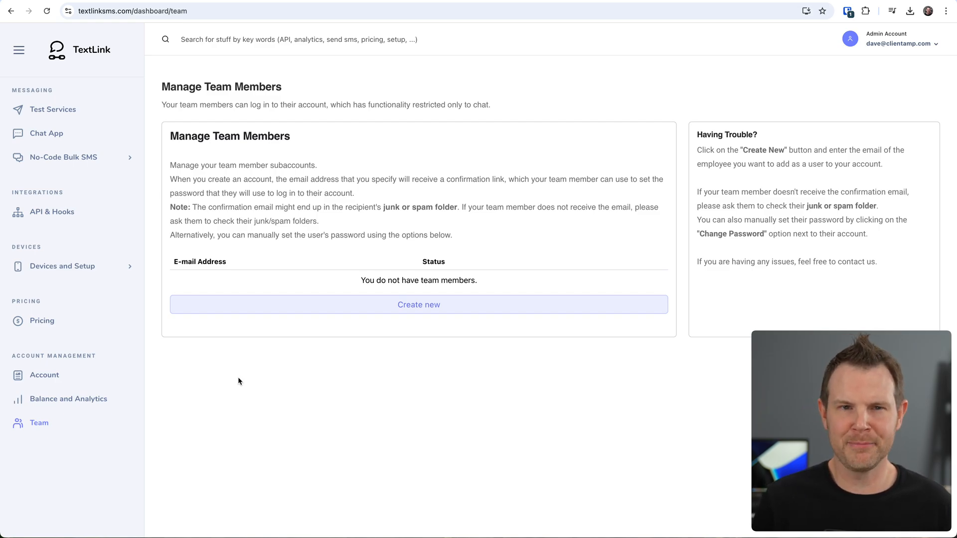
click(47, 133)
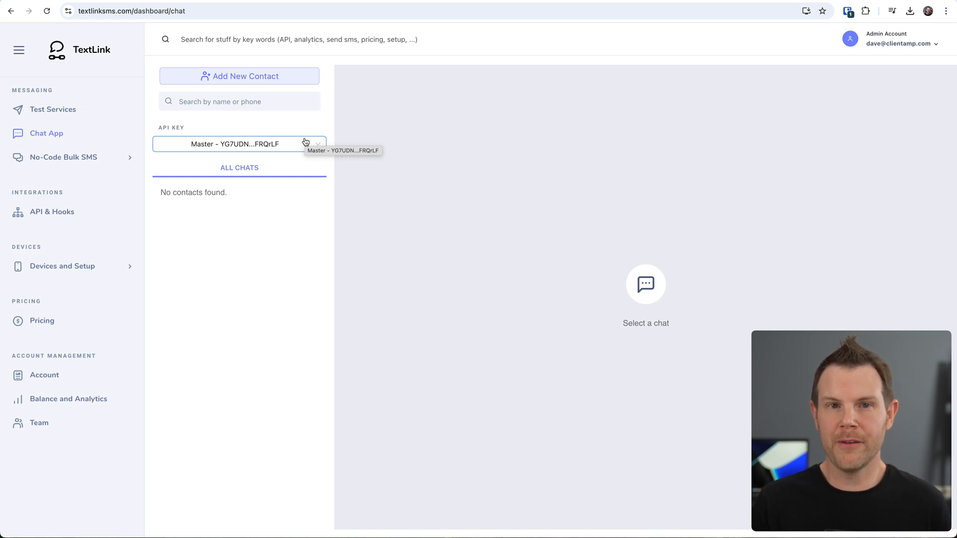
mouse_move(307, 136)
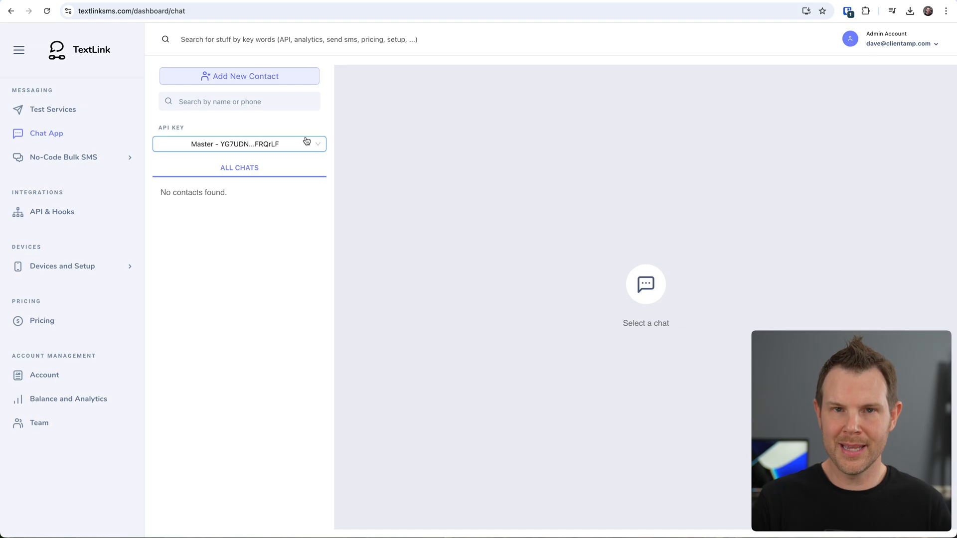
mouse_move(307, 141)
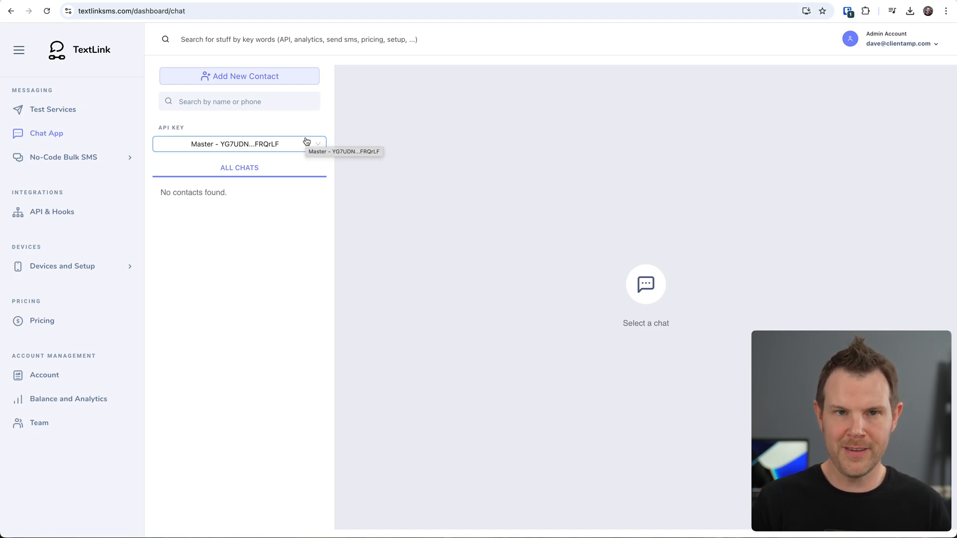
Go to the No-Code Bulk SMS dashboard with one empty group and no campaigns
click(64, 156)
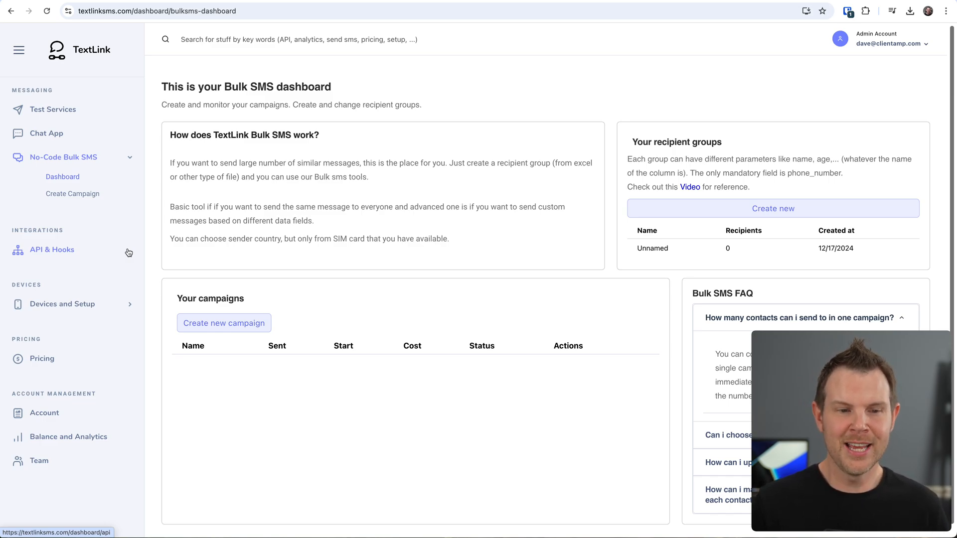
mouse_move(64, 168)
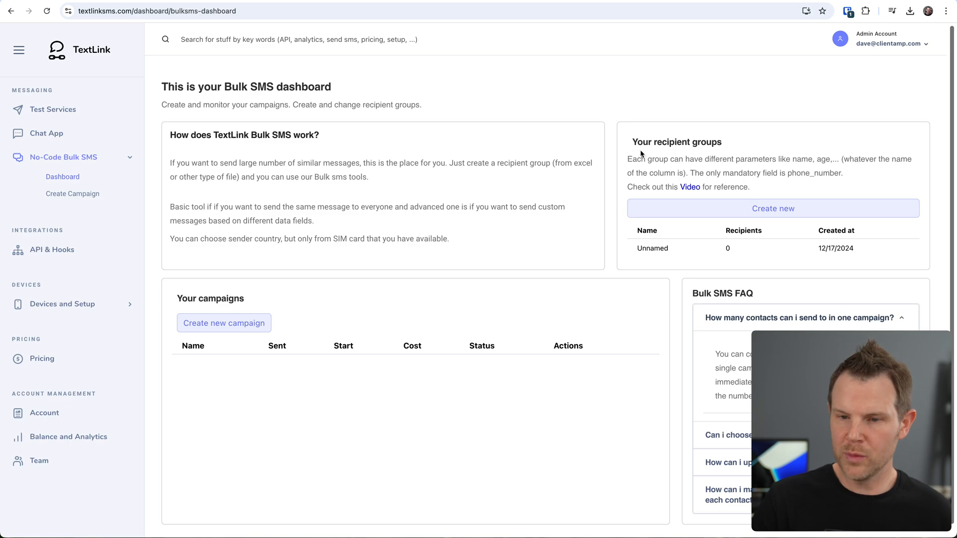
mouse_move(773, 208)
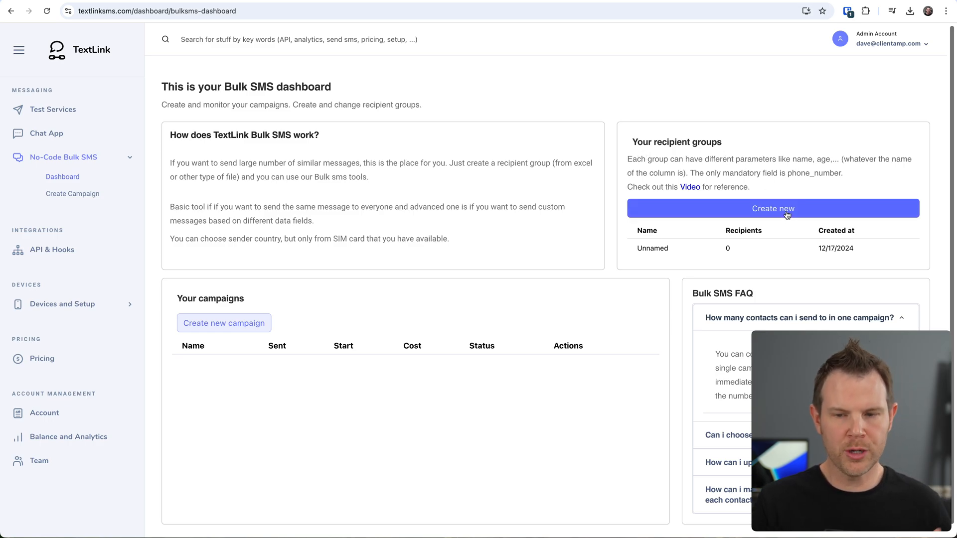
Create a new recipient group named 'Test Group'
click(771, 208)
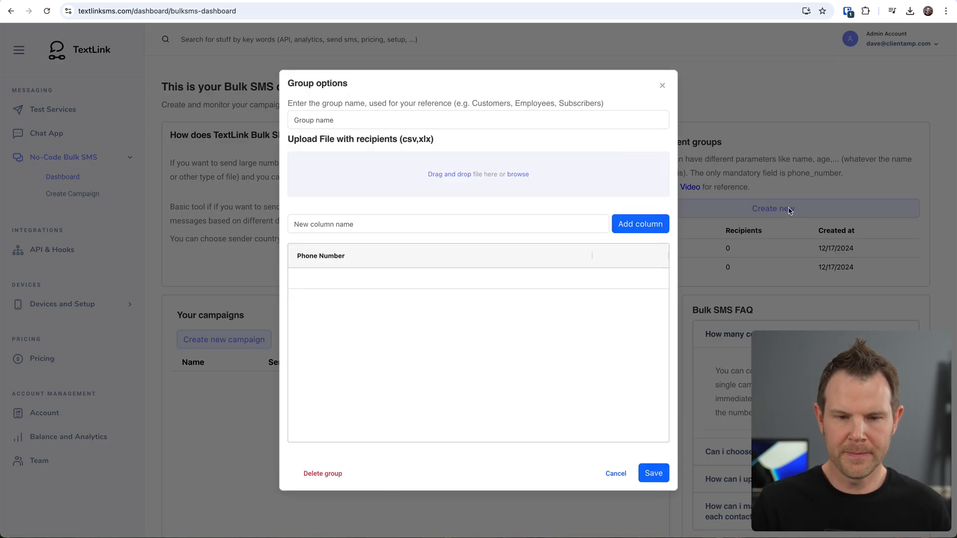
text(Test Group)
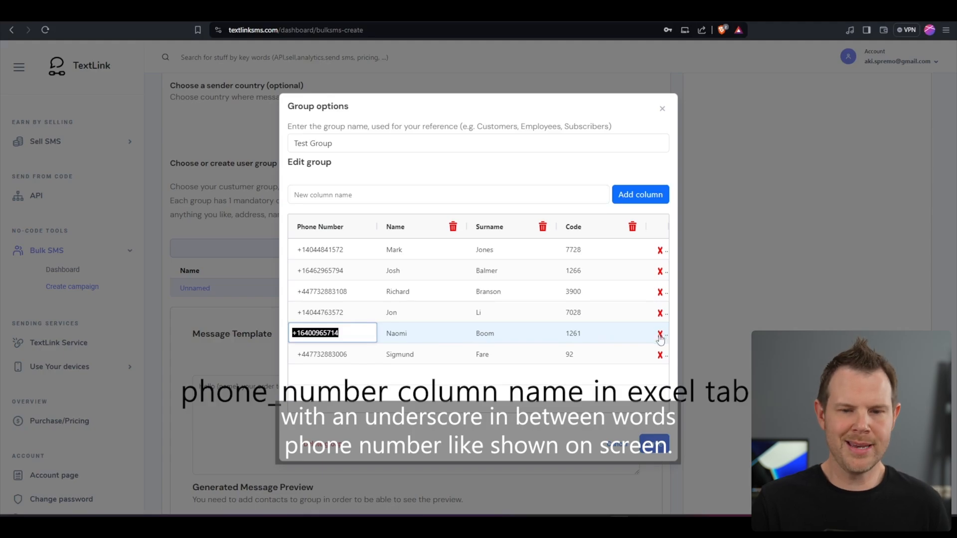
click(659, 333)
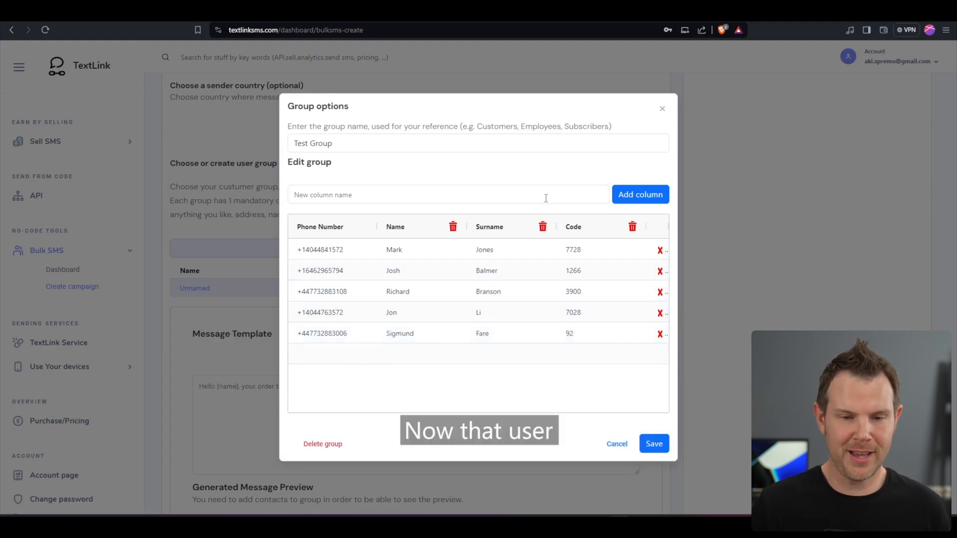
click(447, 195)
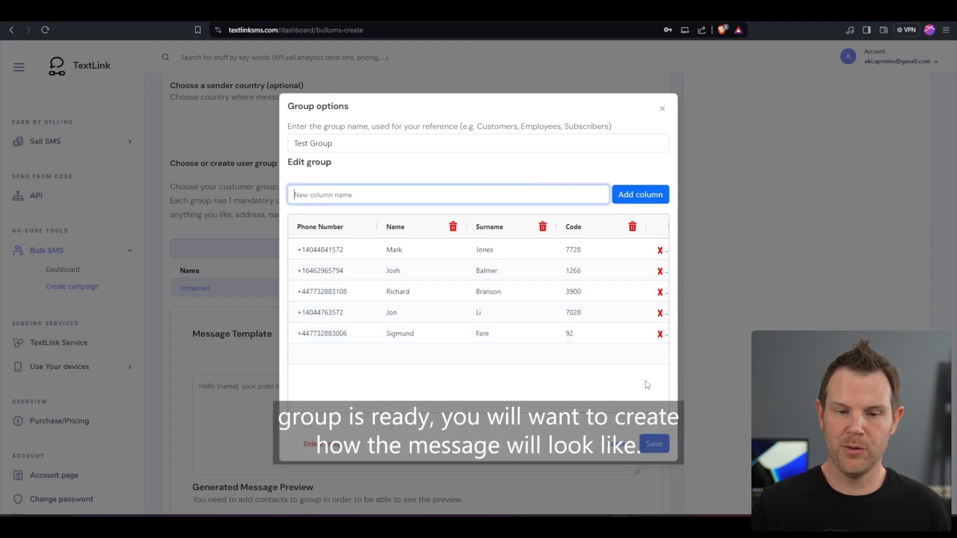
text(New)
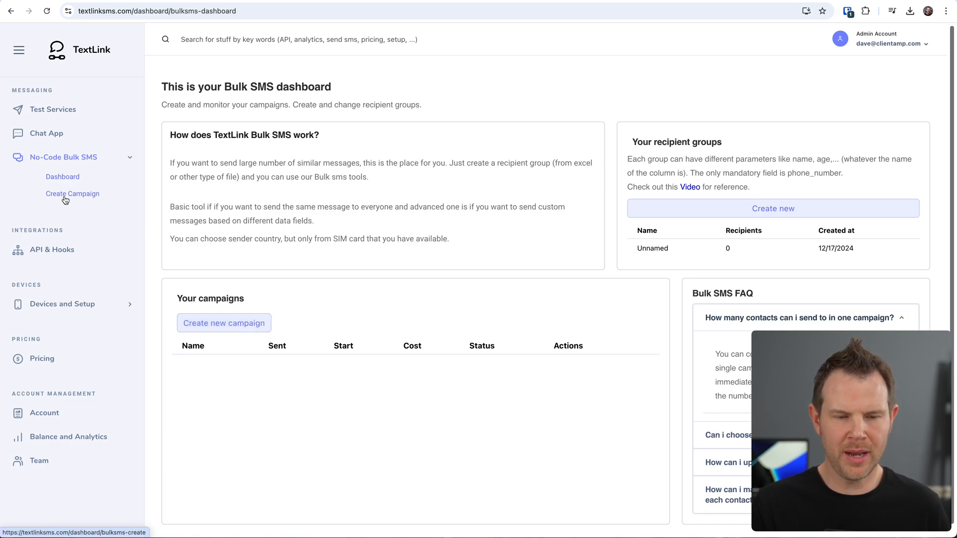
Start a new campaign with United States (+1) as sender country
click(72, 193)
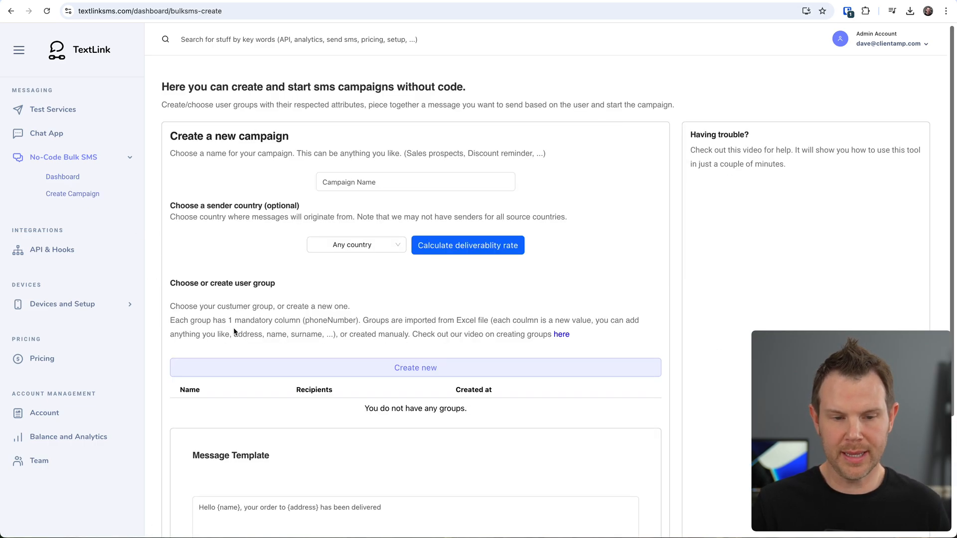
click(415, 368)
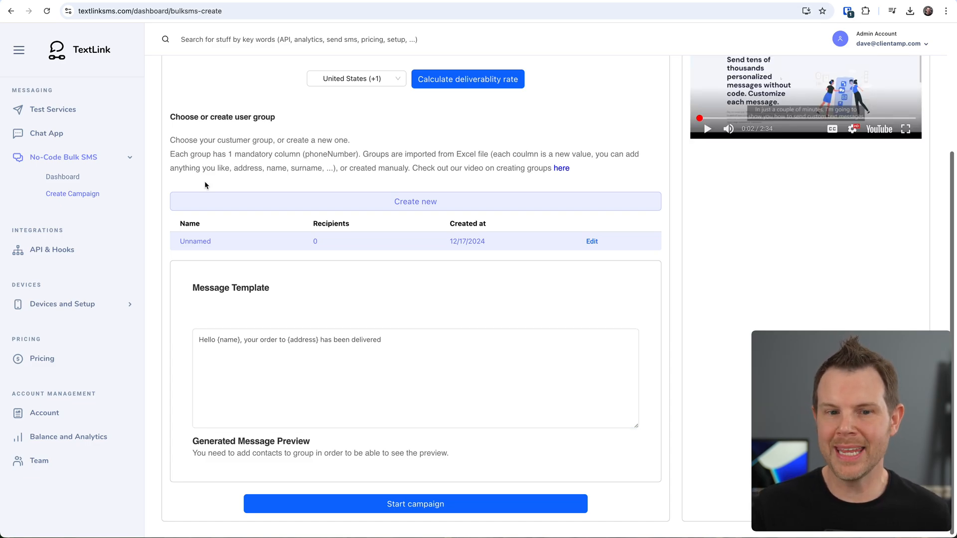
mouse_move(255, 179)
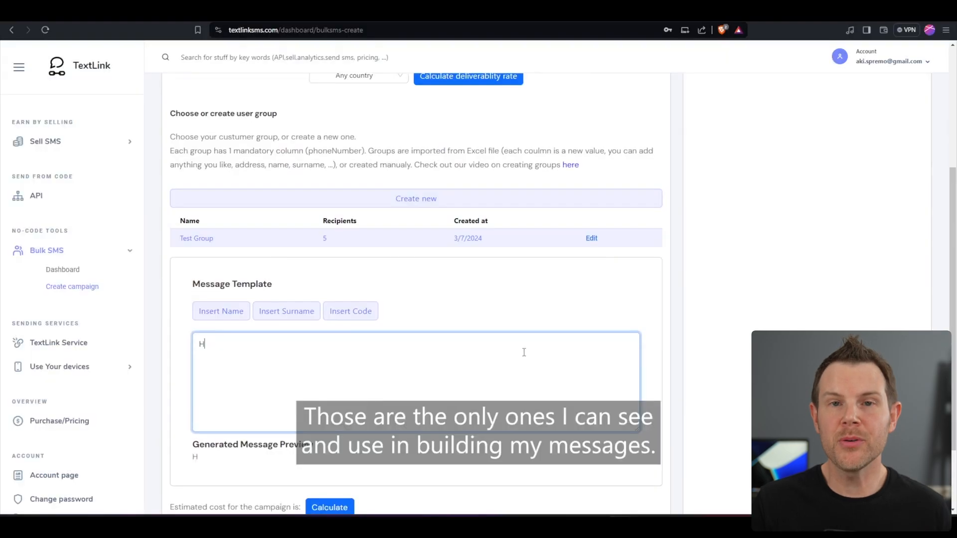
Compose the template 'Hi {Name} {Surname}, Your discou' using the insert buttons
click(221, 311)
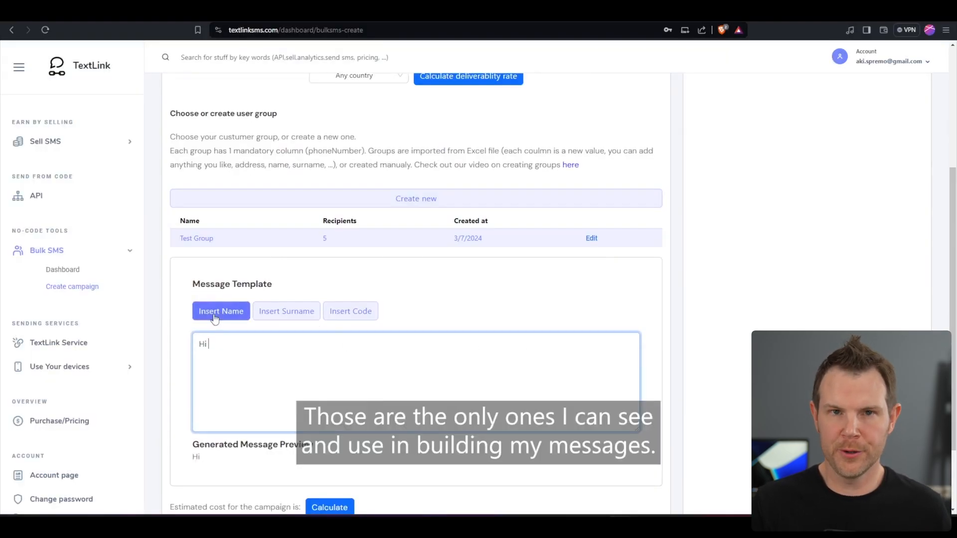
click(221, 311)
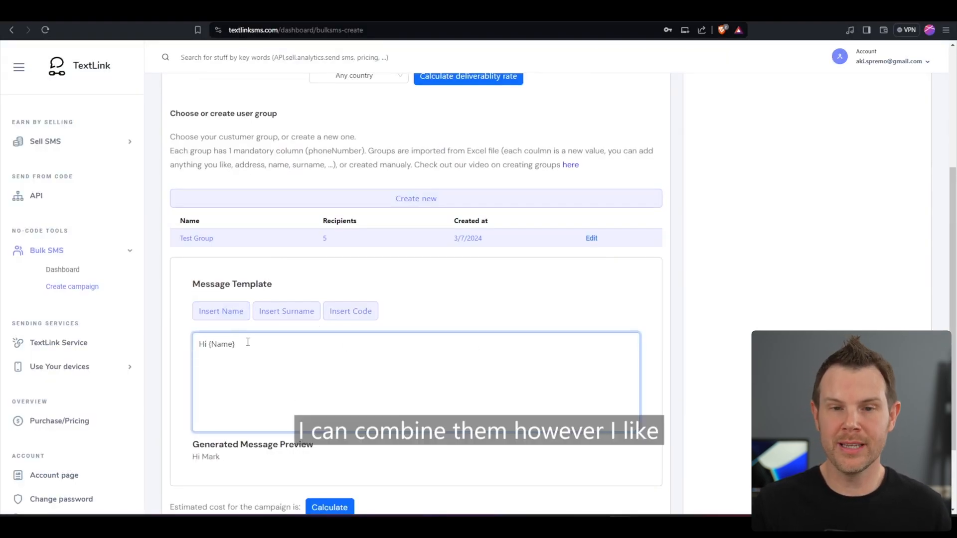
click(286, 312)
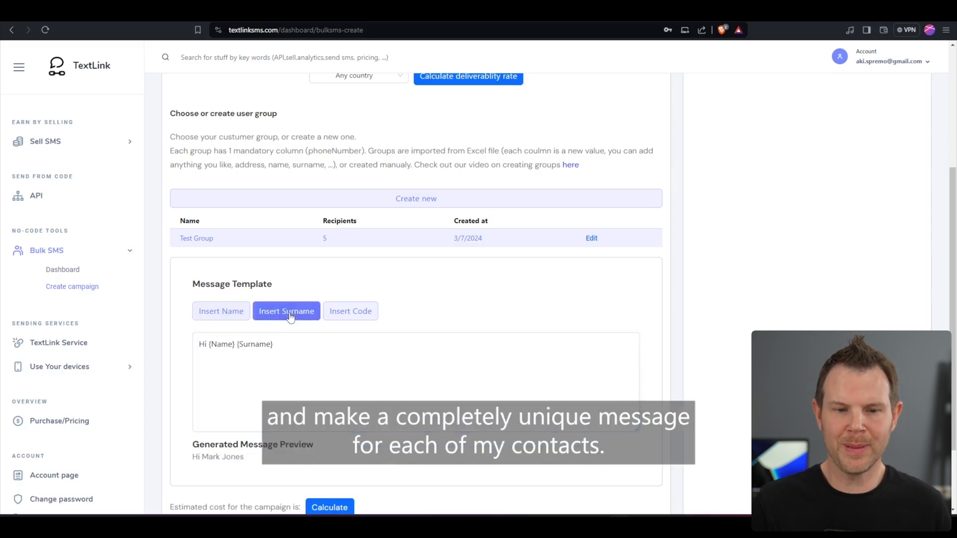
click(415, 381)
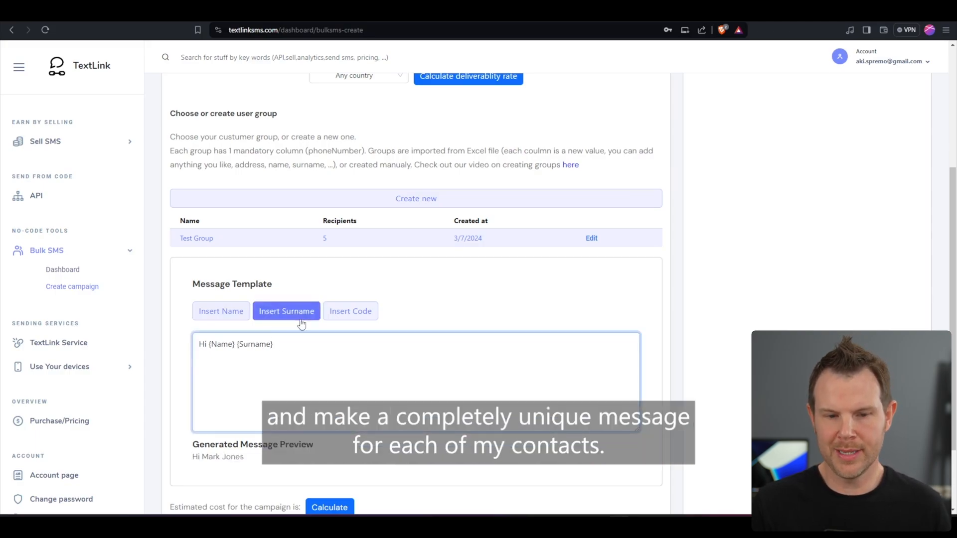
text(,)
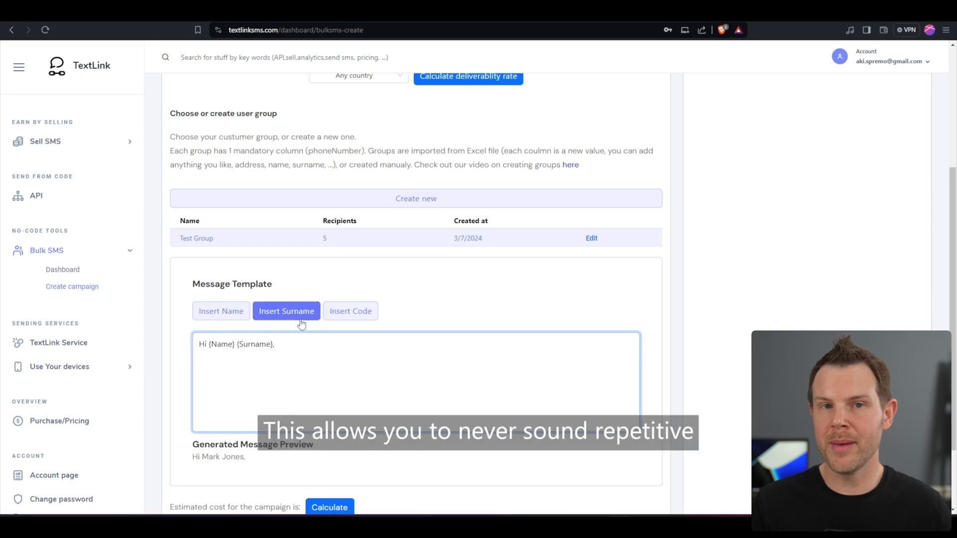
text(Your)
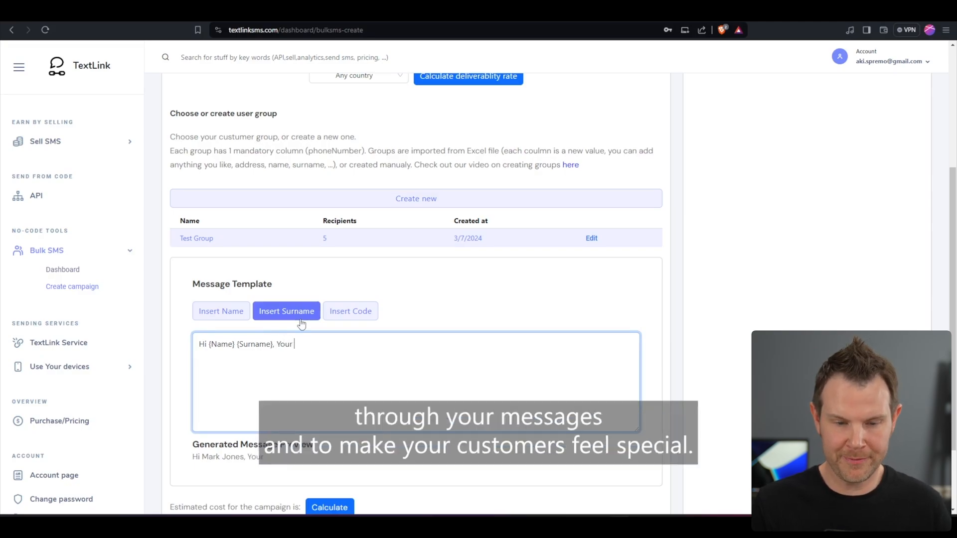
text(discou)
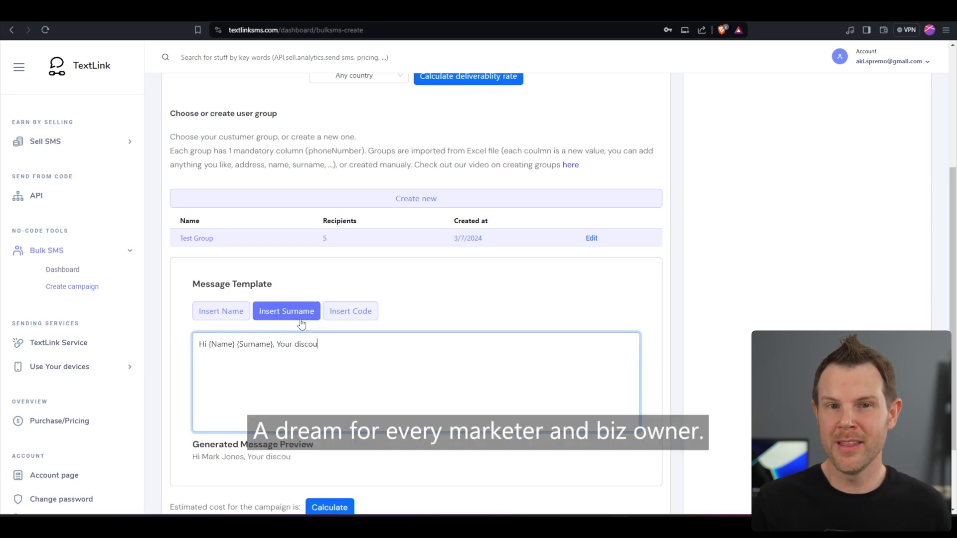